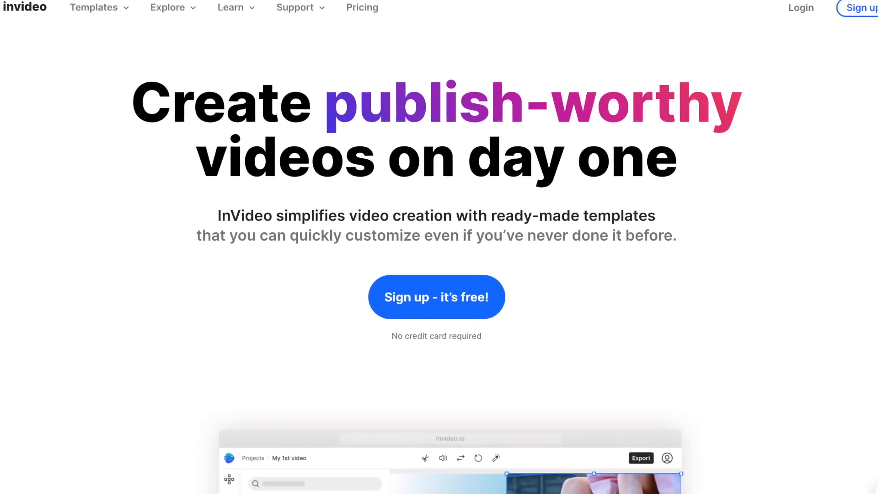
Log in to InVideo with the account email and password.
{"action": "left_click", "coordinate": [800, 7]}
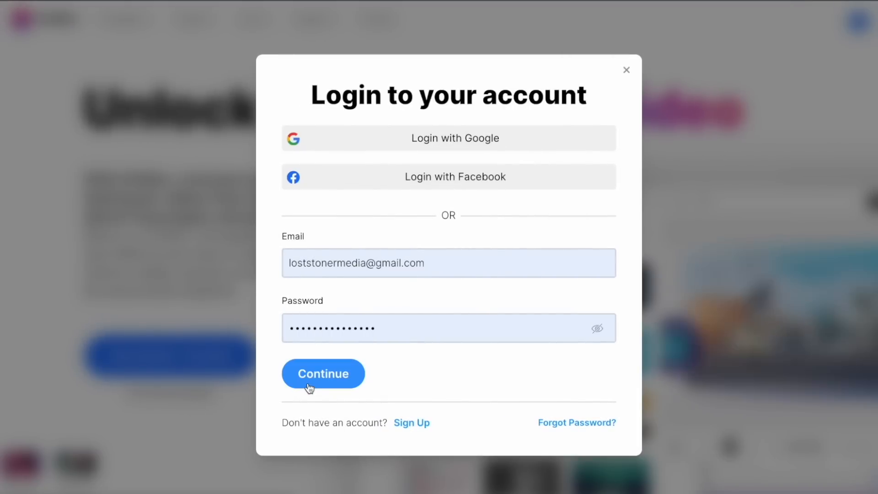
{"action": "left_click", "coordinate": [322, 373]}
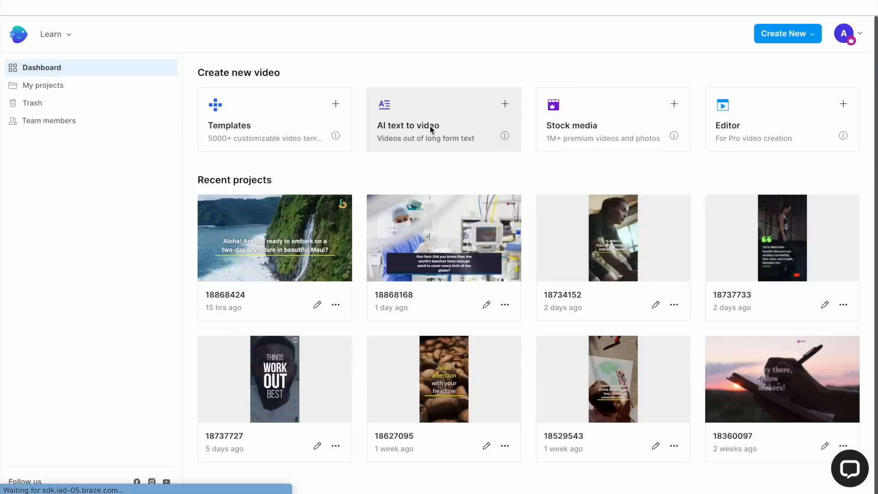
Start an AI text-to-video project from the Fun Coffee Facts template.
{"action": "left_click", "coordinate": [407, 125]}
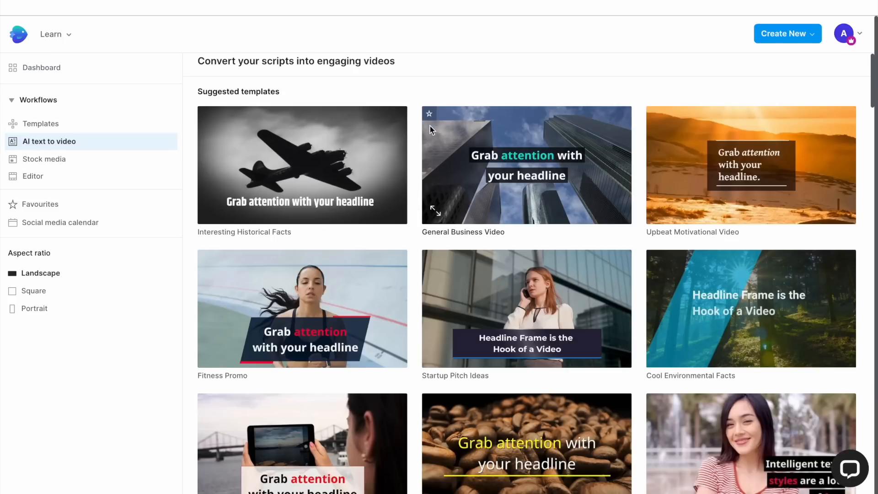
{"action": "scroll", "scroll_direction": "down", "scroll_amount": 3}
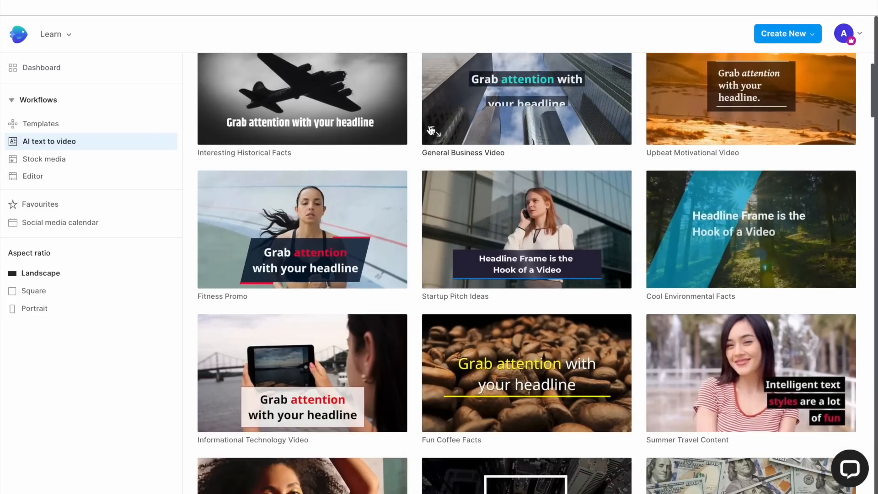
{"action": "scroll", "scroll_direction": "down", "scroll_amount": 3}
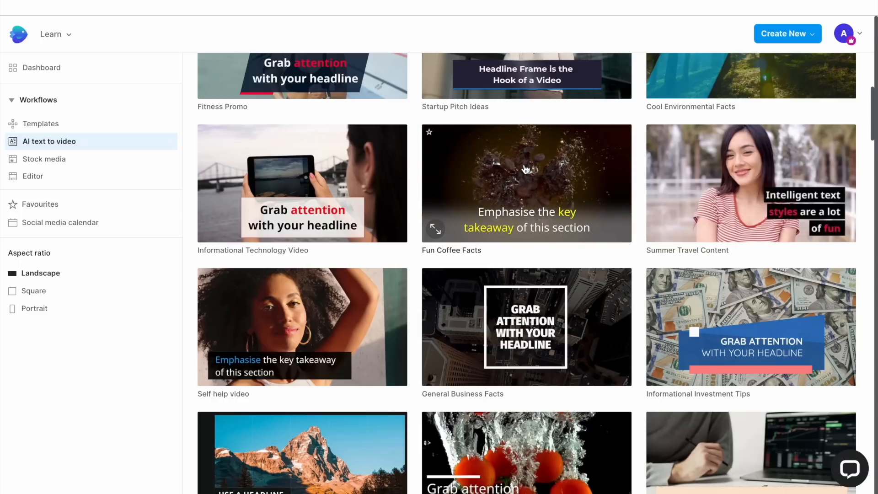
{"action": "mouse_move", "coordinate": [526, 169]}
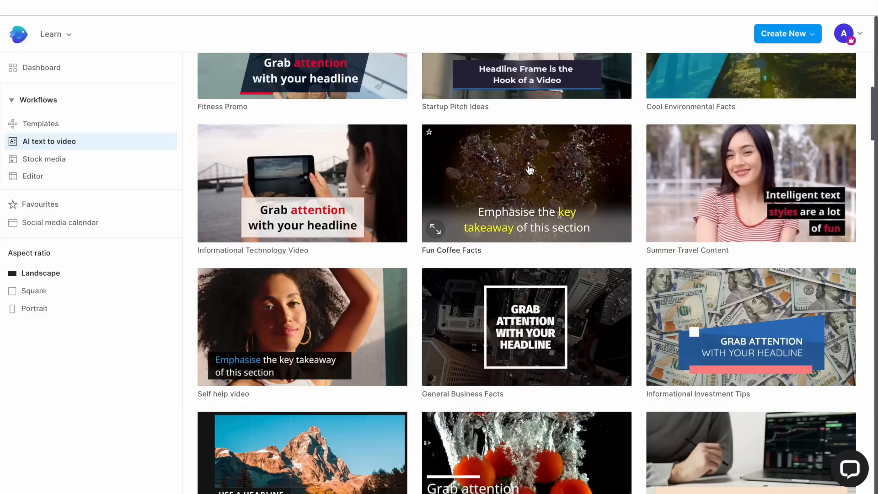
{"action": "left_click", "coordinate": [525, 183]}
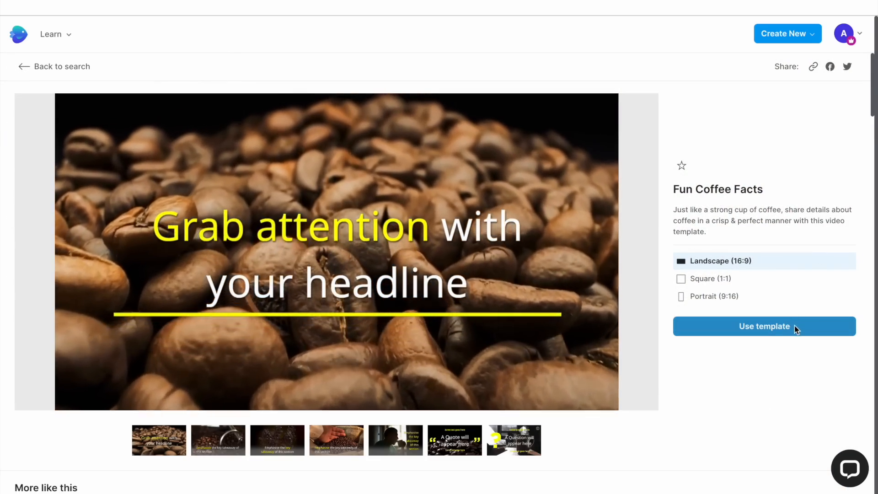
{"action": "left_click", "coordinate": [764, 326]}
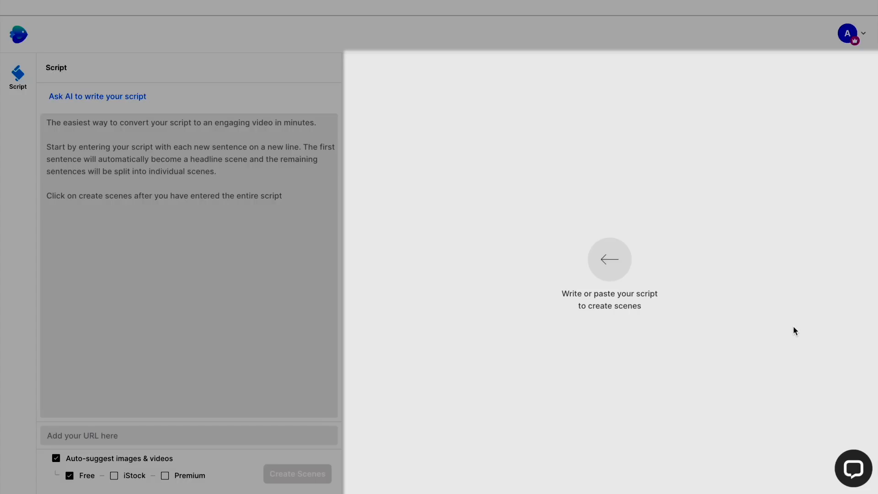
{"action": "mouse_move", "coordinate": [780, 189]}
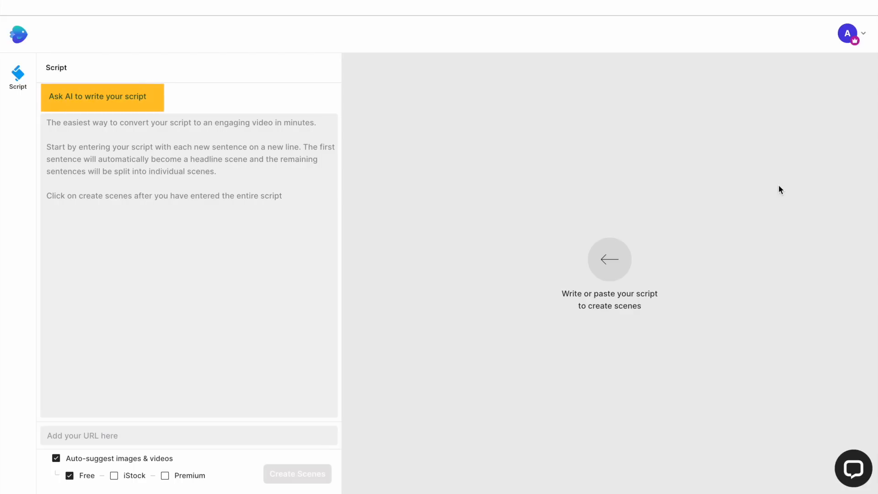
Choose 'Ask AI to write your script' on the Script page.
{"action": "left_click", "coordinate": [102, 97]}
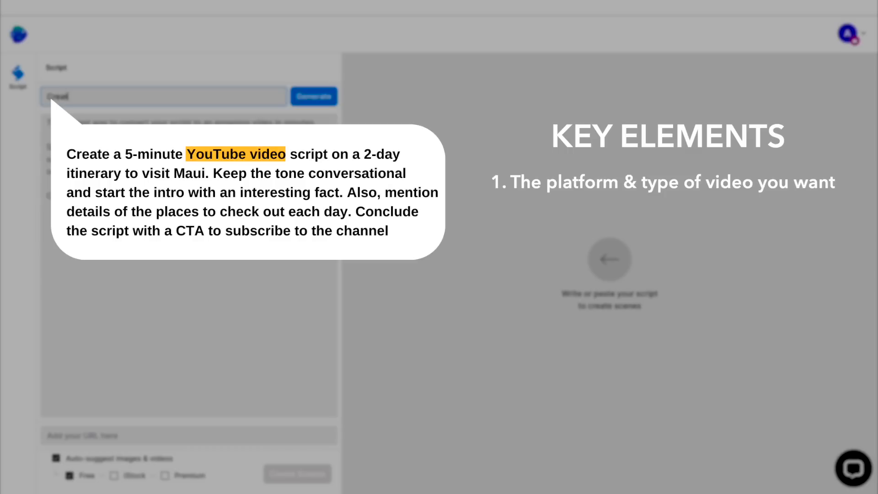
Enter a prompt for a 5-minute YouTube script about a 2-day Maui itinerary.
{"action": "type", "text": "Create a 5 minute YouTube video script on a 2-day itinerary tc"}
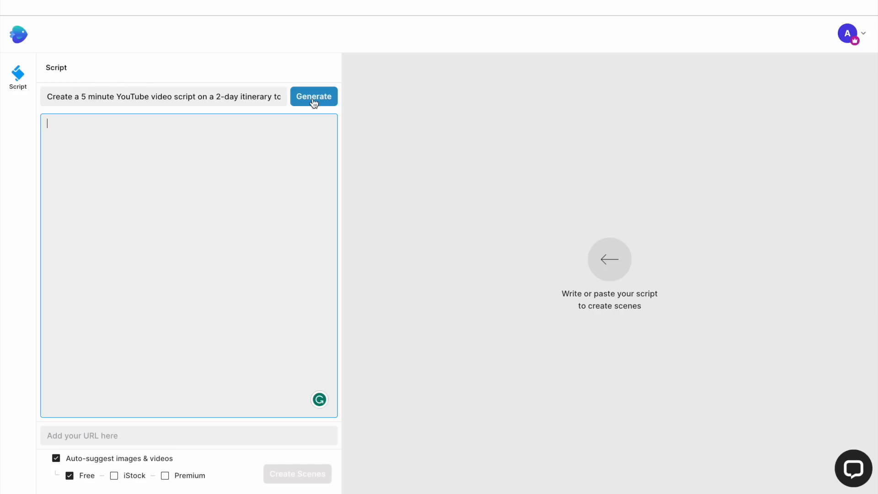
Generate the two-day Maui script and create scenes with iStock and Premium media enabled.
{"action": "left_click", "coordinate": [314, 96]}
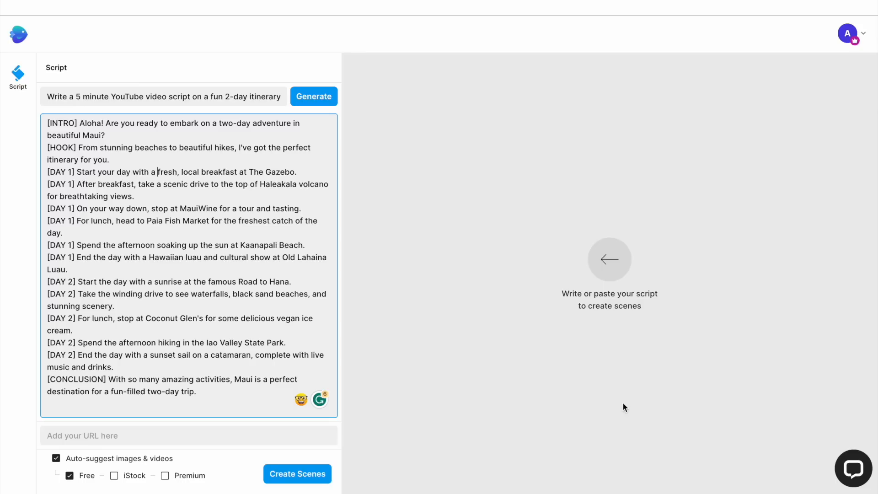
{"action": "mouse_move", "coordinate": [408, 357]}
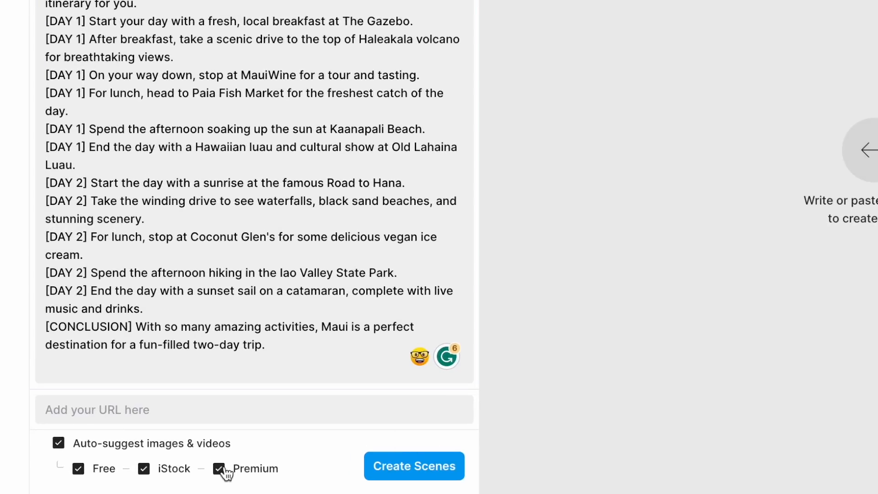
{"action": "mouse_move", "coordinate": [414, 465]}
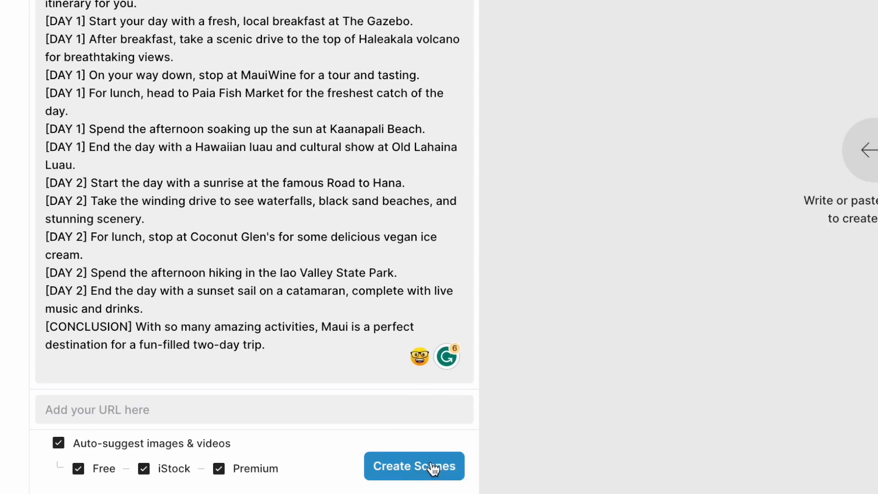
{"action": "left_click", "coordinate": [414, 466]}
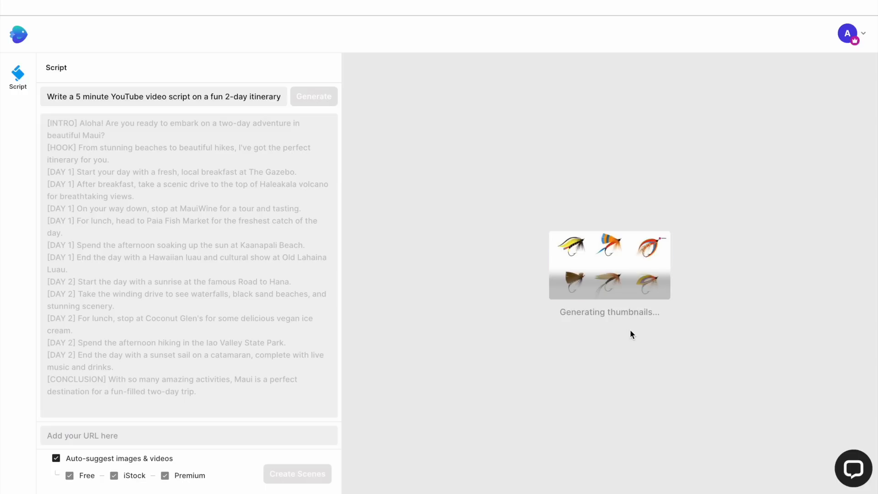
Let the Maui scenes generate in the storyboard and show the Uploads media panel.
{"action": "left_click", "coordinate": [297, 473]}
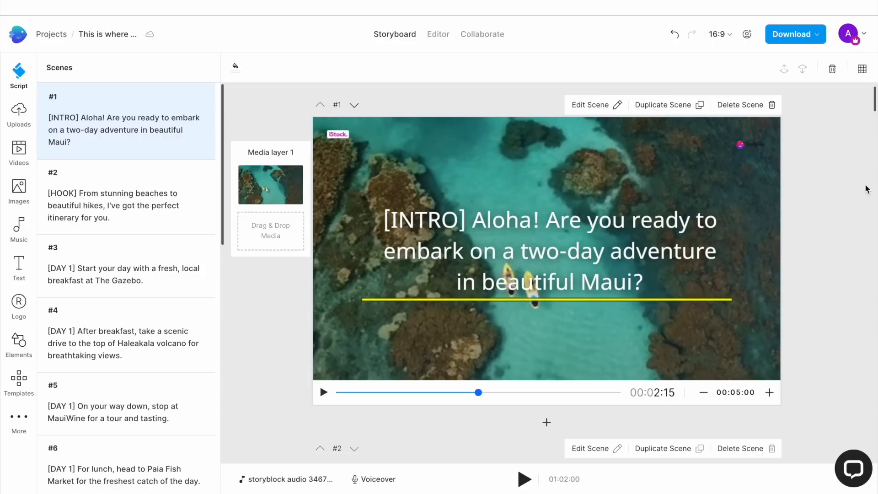
{"action": "mouse_move", "coordinate": [831, 319]}
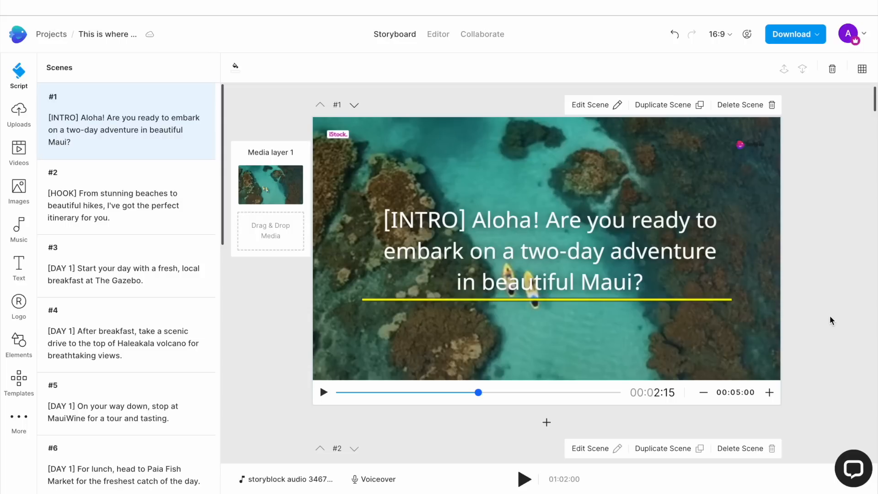
{"action": "left_click", "coordinate": [18, 115]}
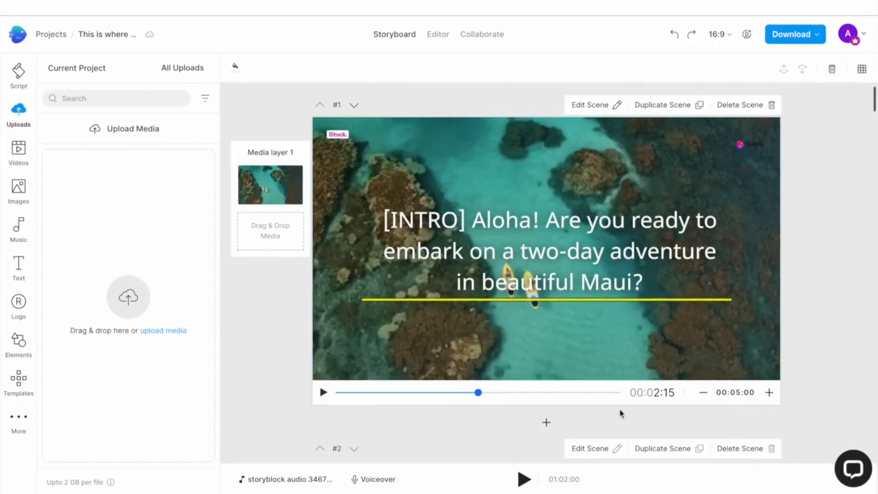
{"action": "left_click", "coordinate": [18, 154]}
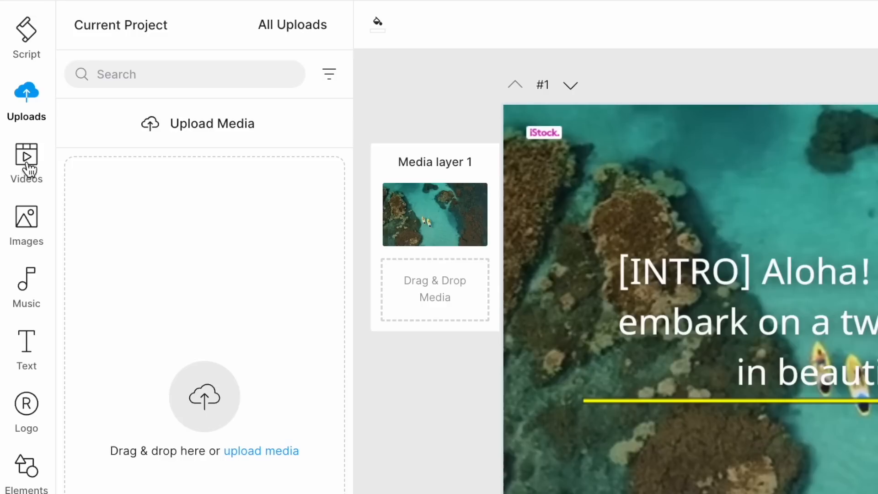
Search the stock Videos library for Maui clips.
{"action": "left_click", "coordinate": [25, 159]}
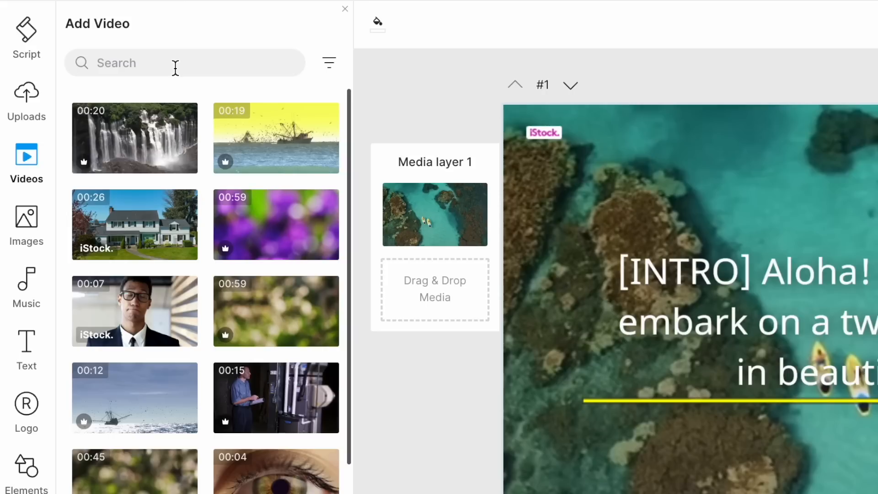
{"action": "type", "text": "M"}
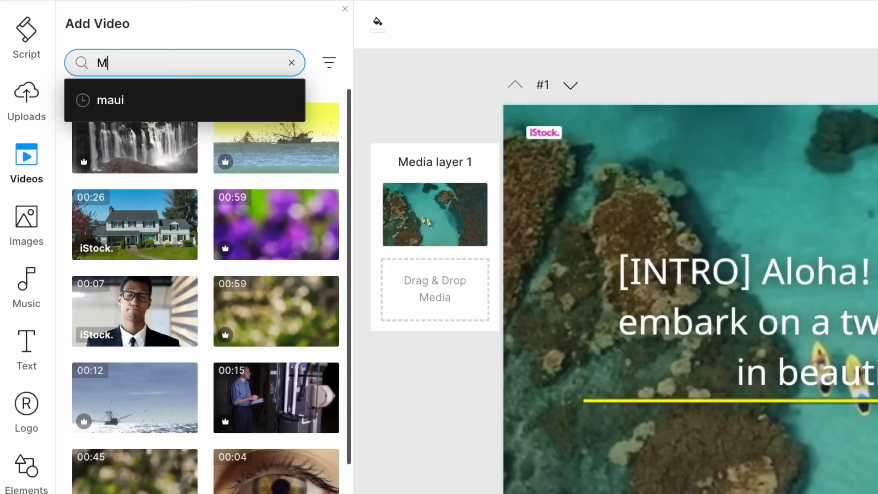
{"action": "left_click", "coordinate": [110, 100]}
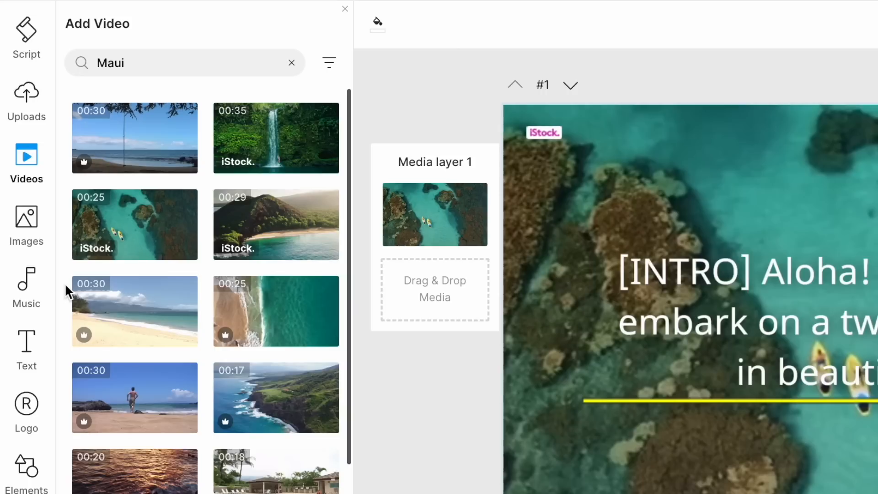
{"action": "scroll", "scroll_direction": "down", "scroll_amount": 3}
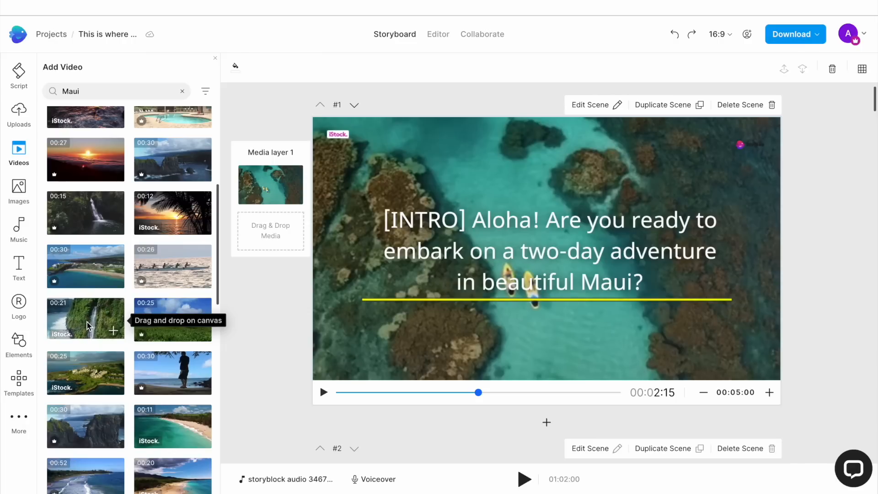
{"action": "mouse_move", "coordinate": [120, 215]}
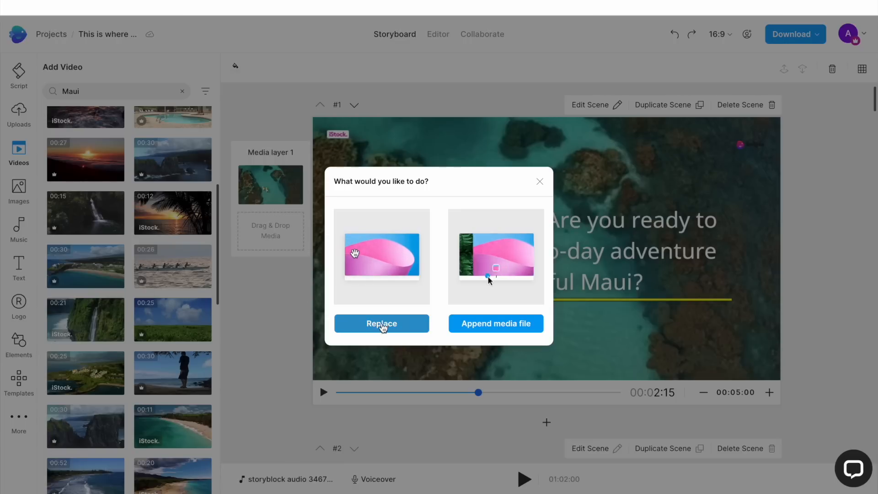
Replace scene 1's reef footage with the waterfall coastline clip, trimmed to fit the scene.
{"action": "left_click", "coordinate": [380, 324]}
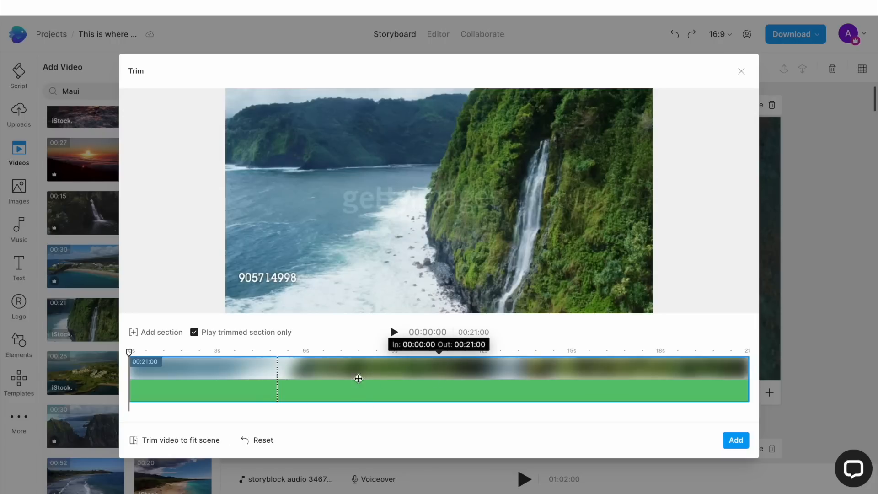
{"action": "mouse_move", "coordinate": [403, 373]}
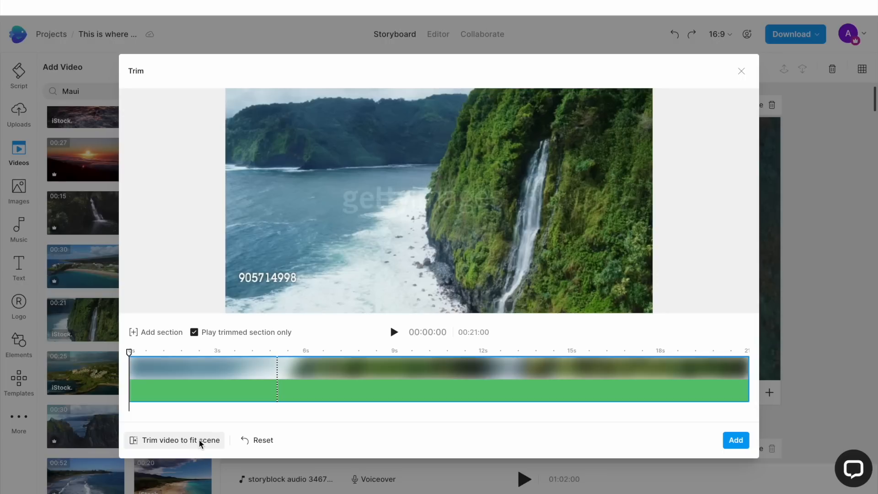
{"action": "left_click", "coordinate": [179, 439]}
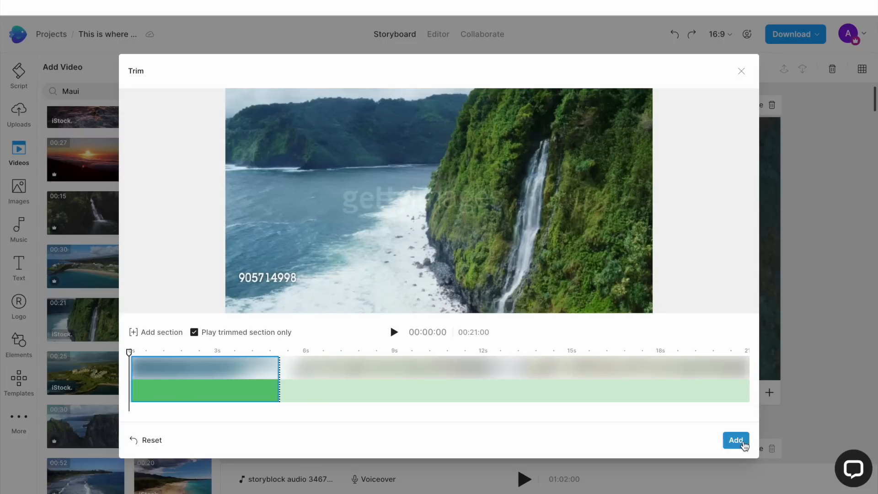
{"action": "left_click", "coordinate": [735, 439]}
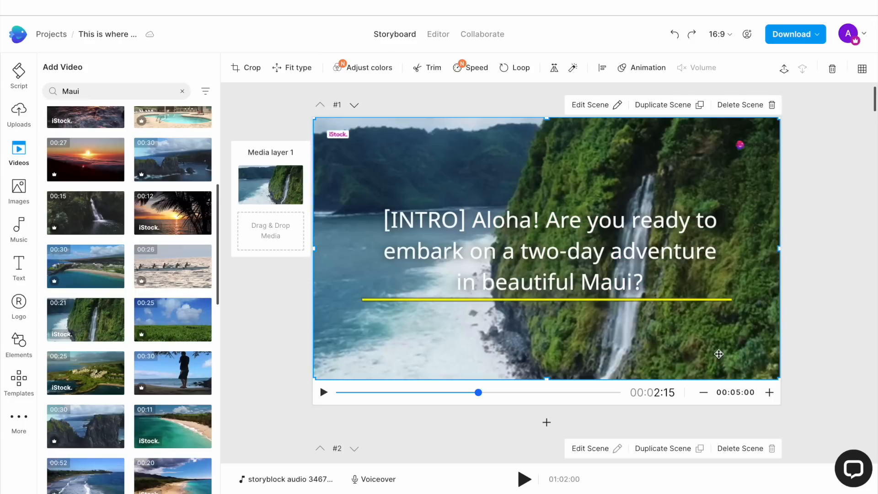
Replace scene 2's media with a Maui beach stock image.
{"action": "scroll", "scroll_direction": "down", "scroll_amount": 3}
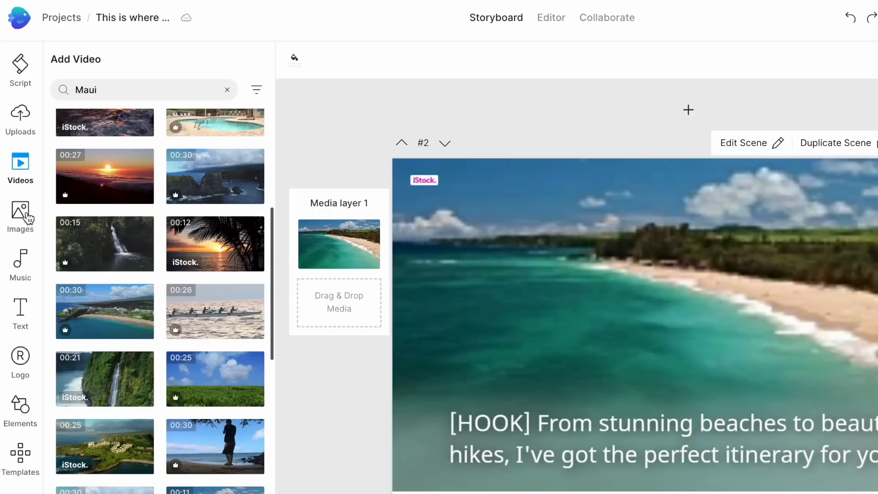
{"action": "left_click", "coordinate": [20, 215]}
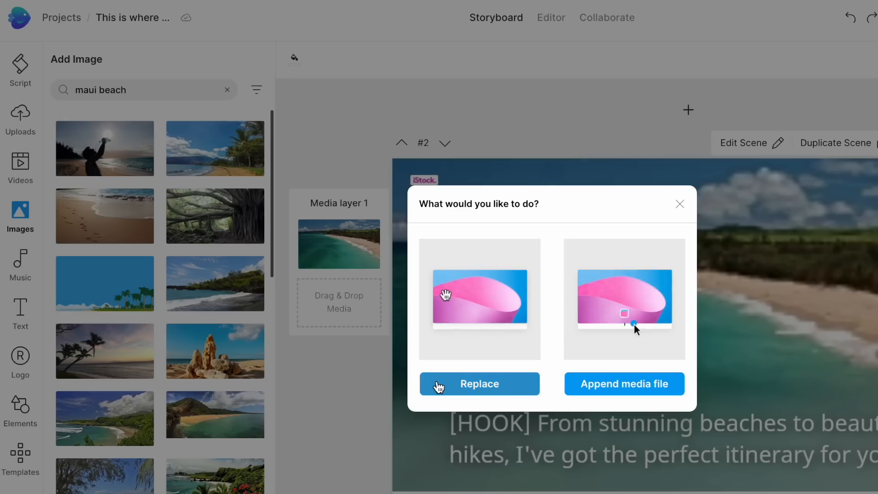
{"action": "left_click", "coordinate": [479, 384]}
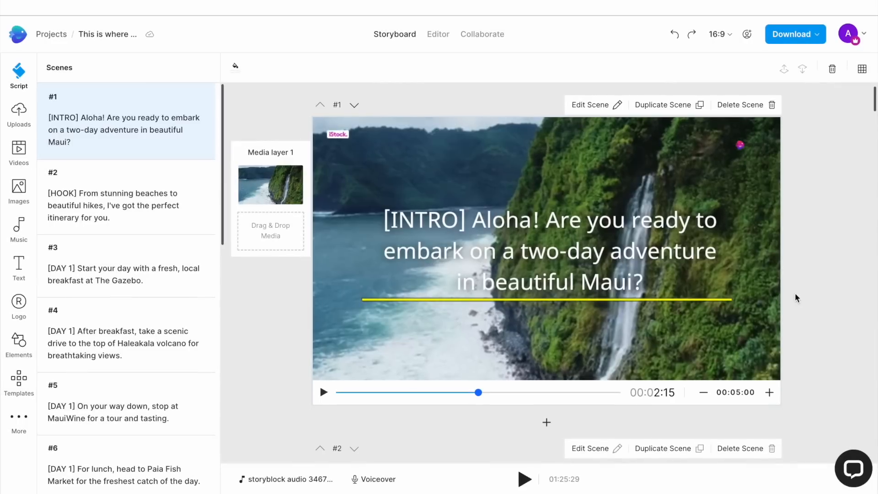
Delete the '[INTRO]' tag from scene 1's caption, leaving the Aloha greeting.
{"action": "left_click", "coordinate": [484, 256]}
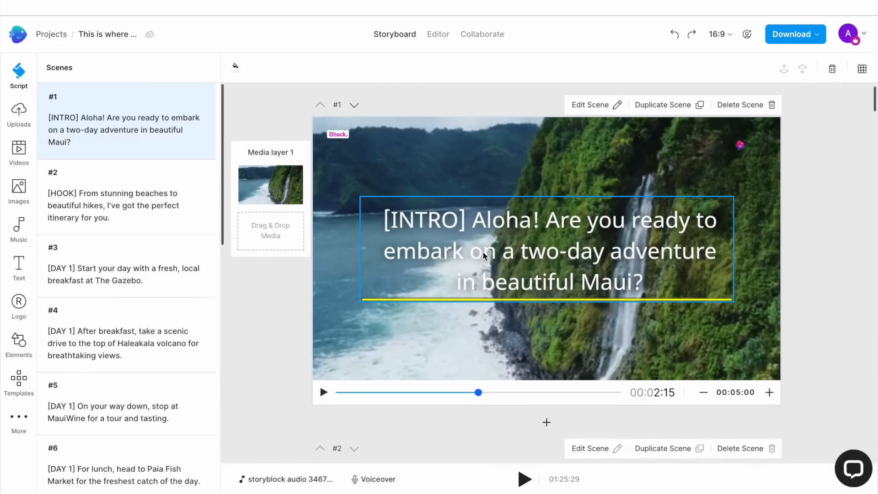
{"action": "left_click", "coordinate": [481, 252]}
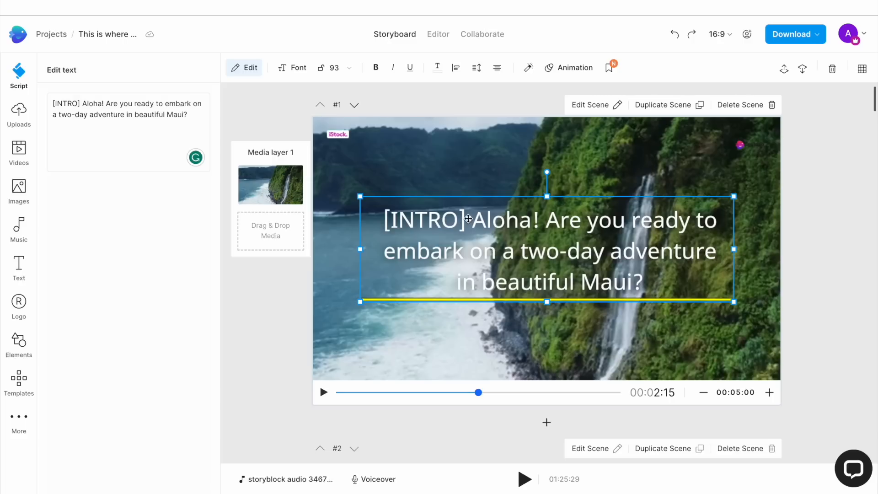
{"action": "double_click", "coordinate": [65, 103]}
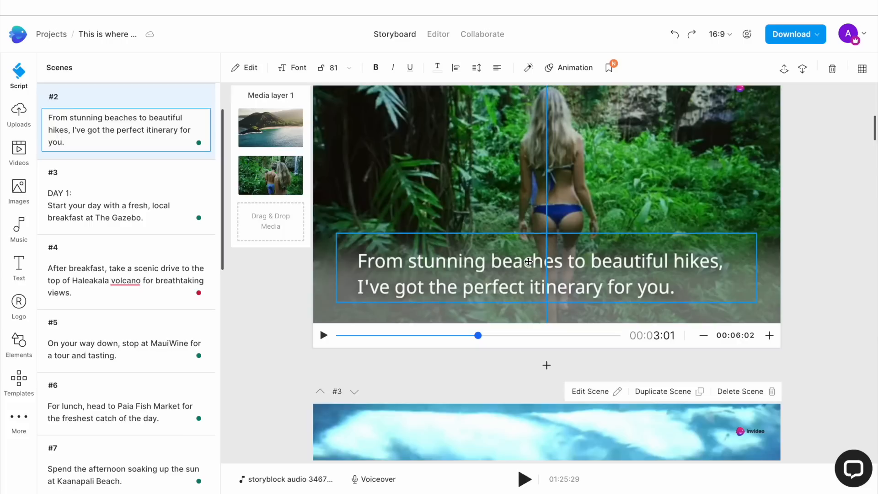
{"action": "left_click", "coordinate": [526, 273]}
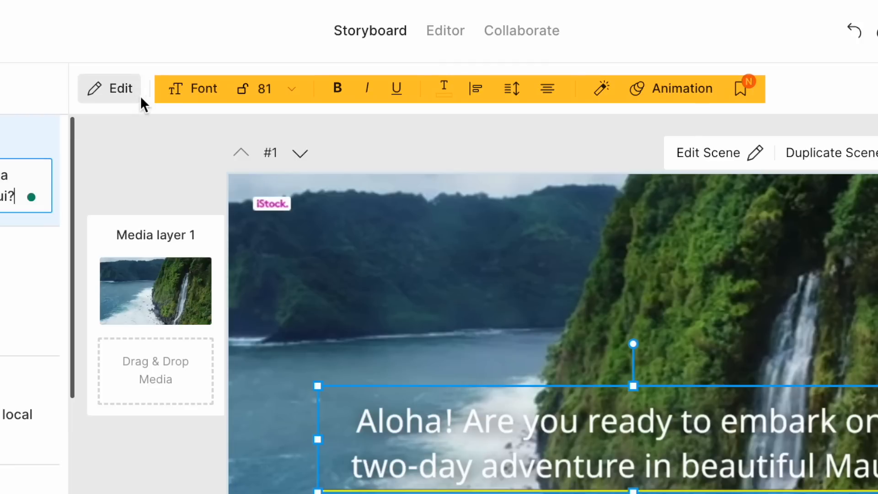
{"action": "mouse_move", "coordinate": [285, 101]}
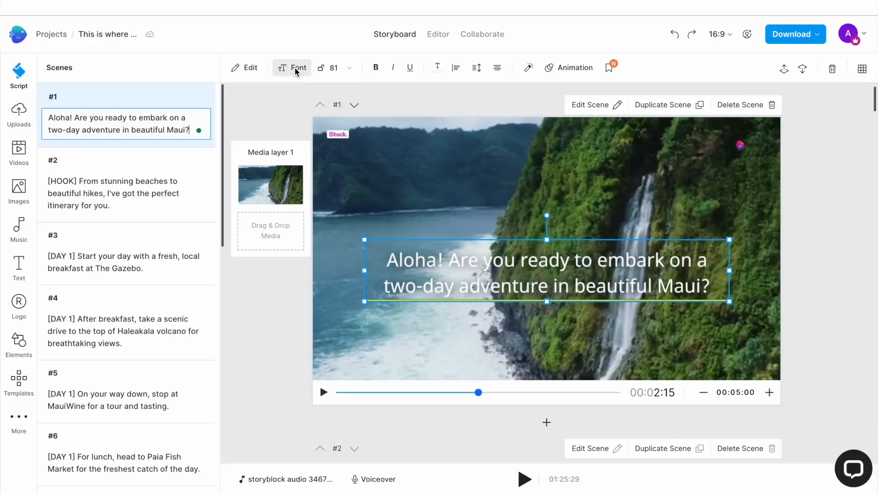
Change the Aloha caption's font from Noto Sans Regular to Acumin Pro Bold.
{"action": "left_click", "coordinate": [292, 67]}
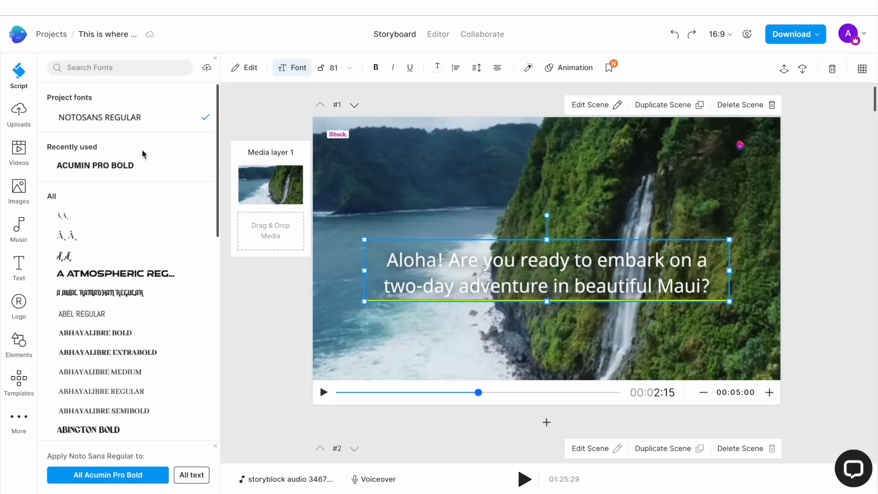
{"action": "scroll", "scroll_direction": "down", "scroll_amount": 3}
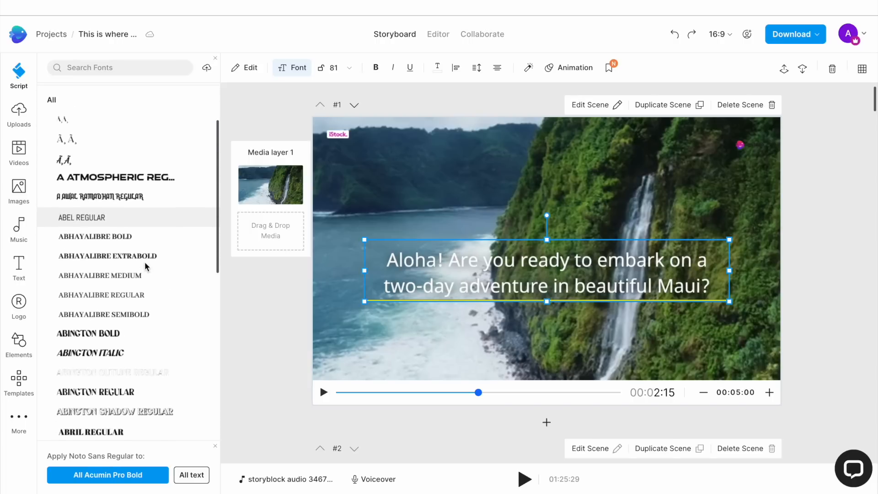
{"action": "scroll", "scroll_direction": "down", "scroll_amount": 3}
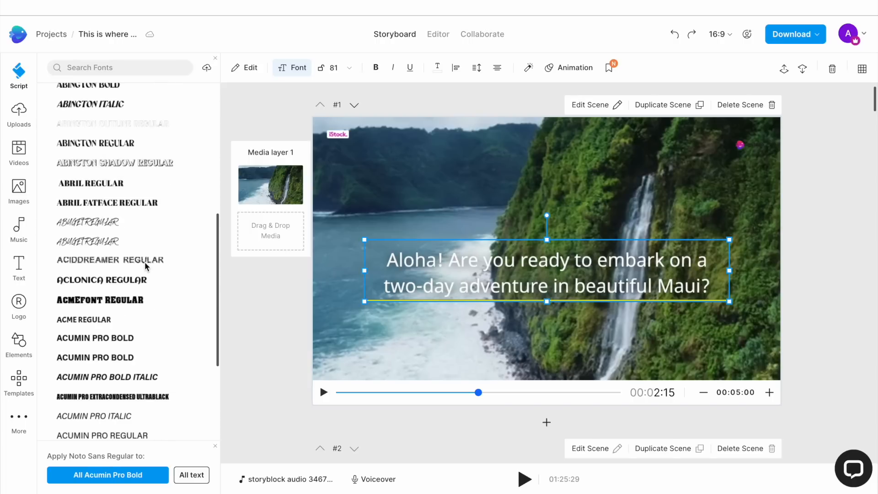
{"action": "left_click", "coordinate": [95, 337]}
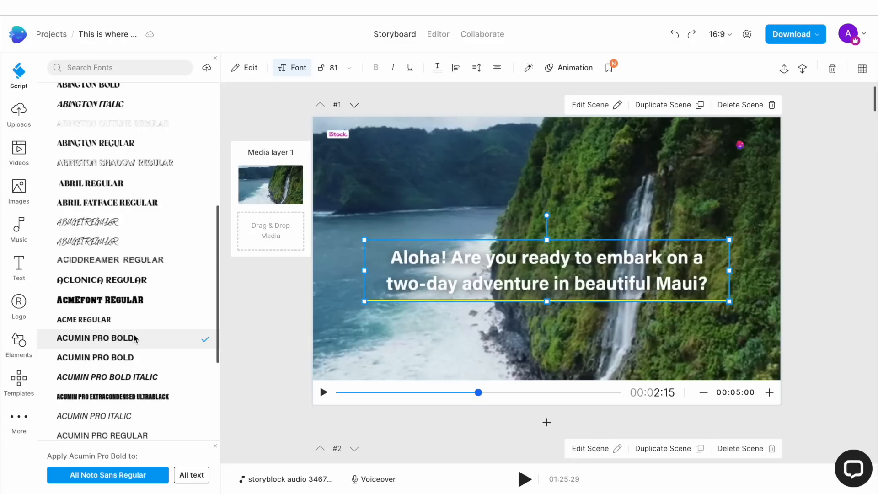
{"action": "mouse_move", "coordinate": [129, 342]}
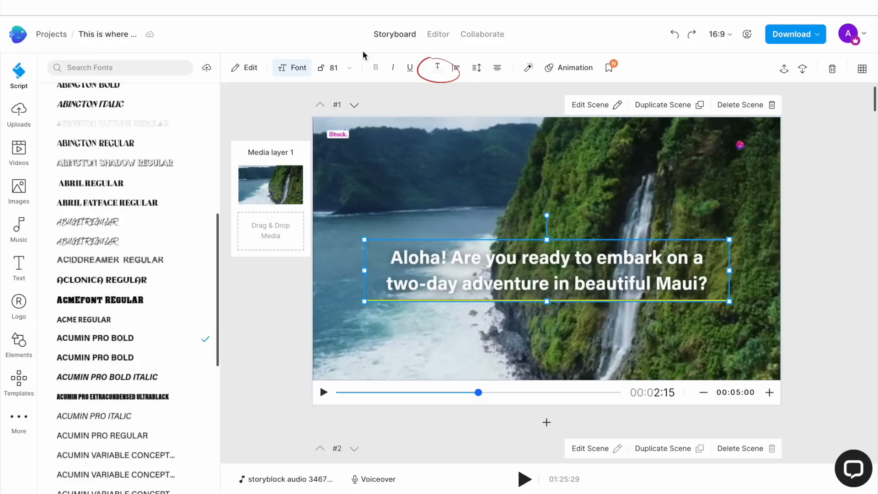
{"action": "mouse_move", "coordinate": [437, 68]}
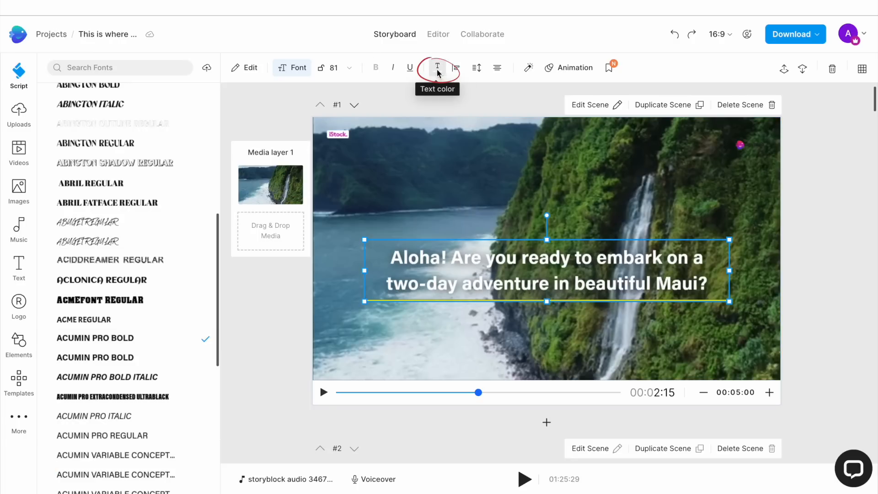
Review the caption's colour and animation, then extend Acumin Pro Bold to all text.
{"action": "left_click", "coordinate": [437, 68]}
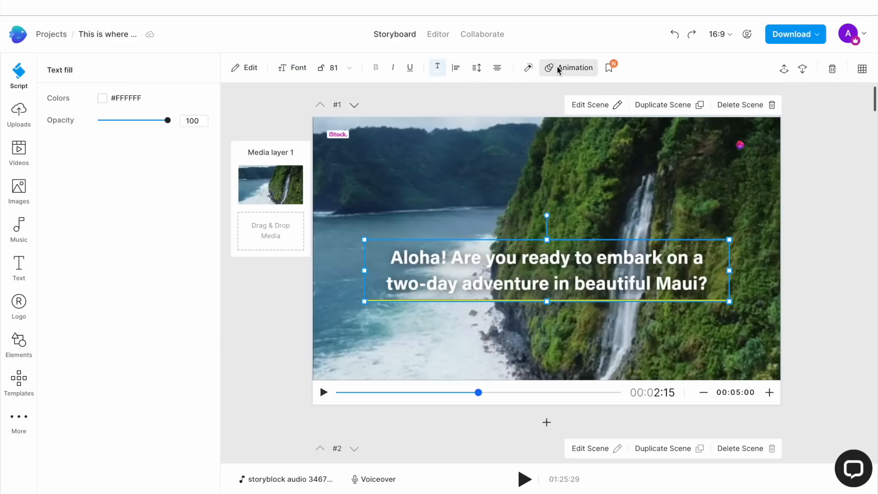
{"action": "left_click", "coordinate": [573, 68]}
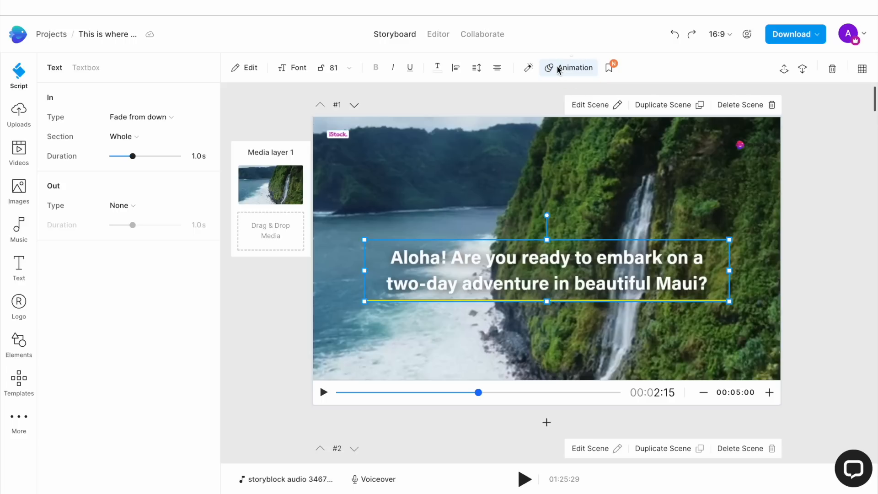
{"action": "left_click", "coordinate": [292, 68]}
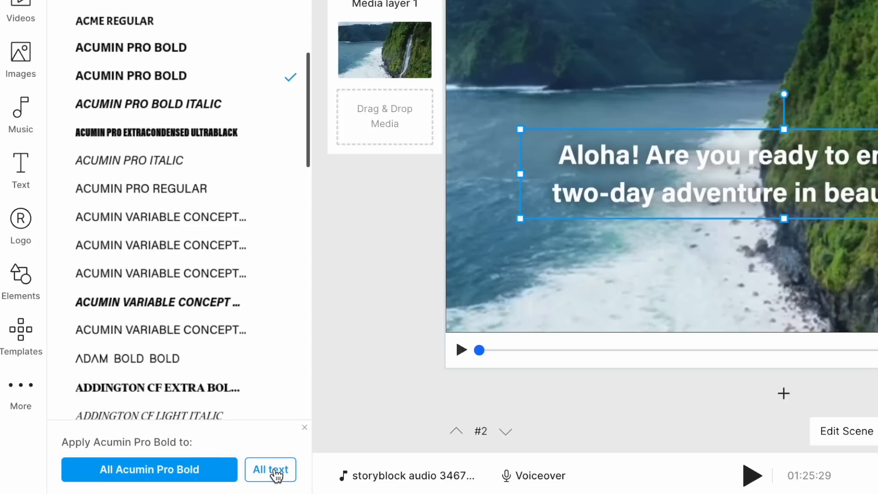
{"action": "left_click", "coordinate": [270, 469]}
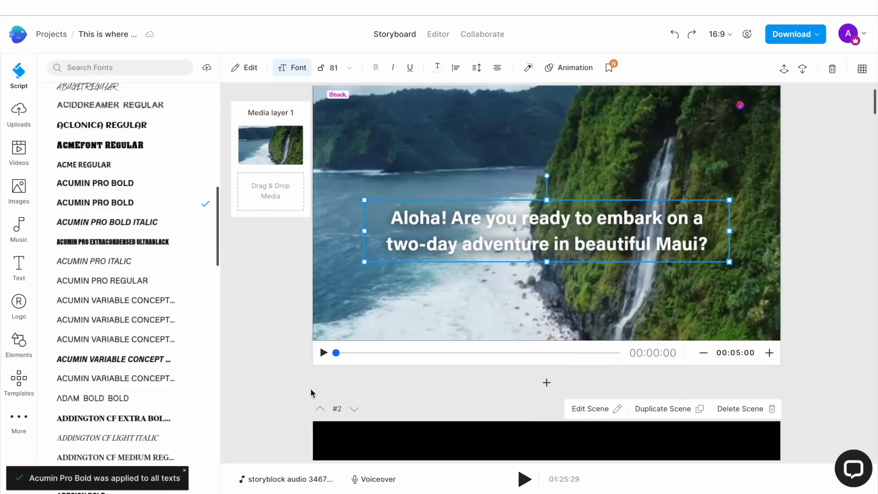